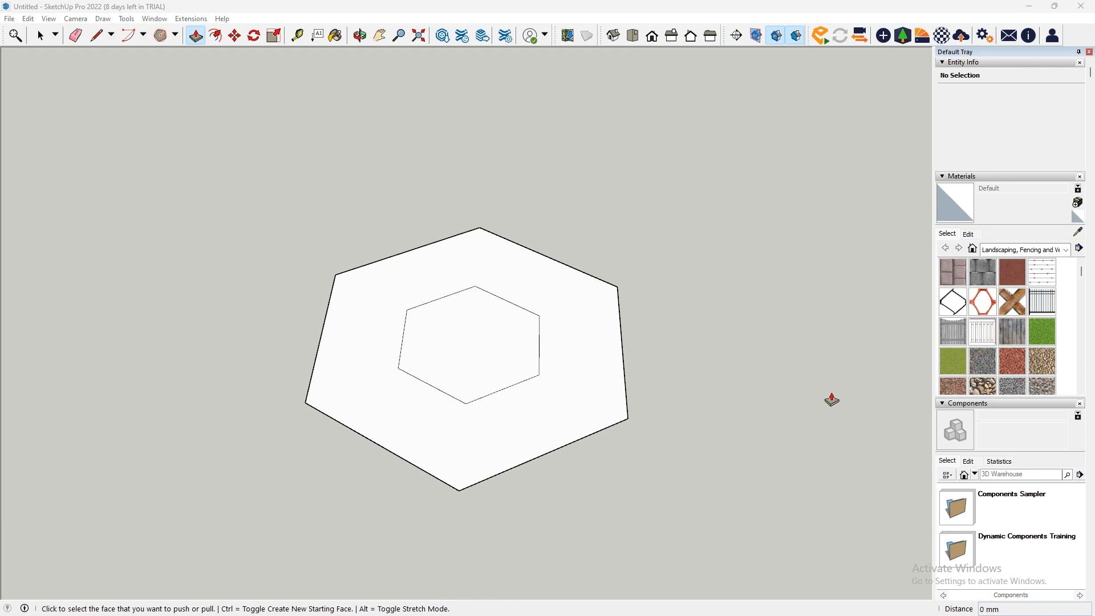
mouse_move(761, 418)
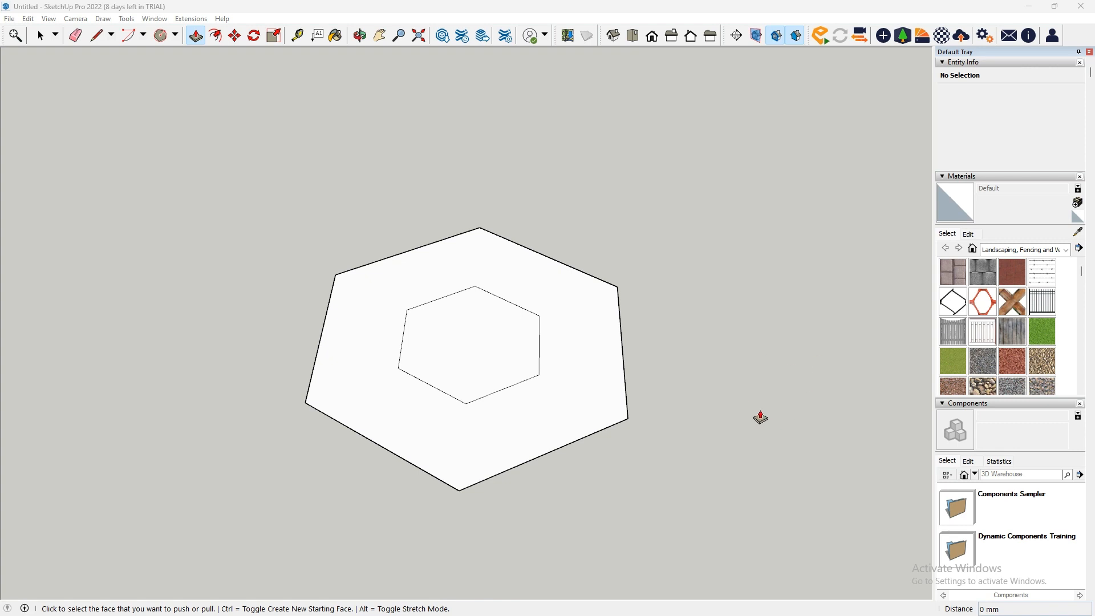
mouse_move(406, 469)
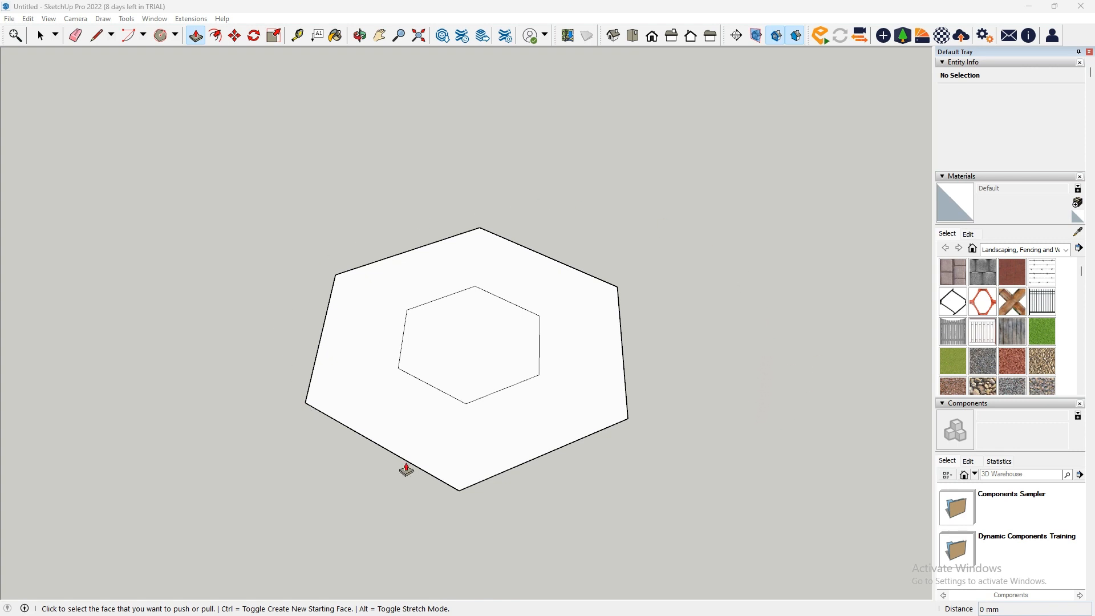
- Pull the inner hexagon face up into a column about 592 mm tall
click(481, 353)
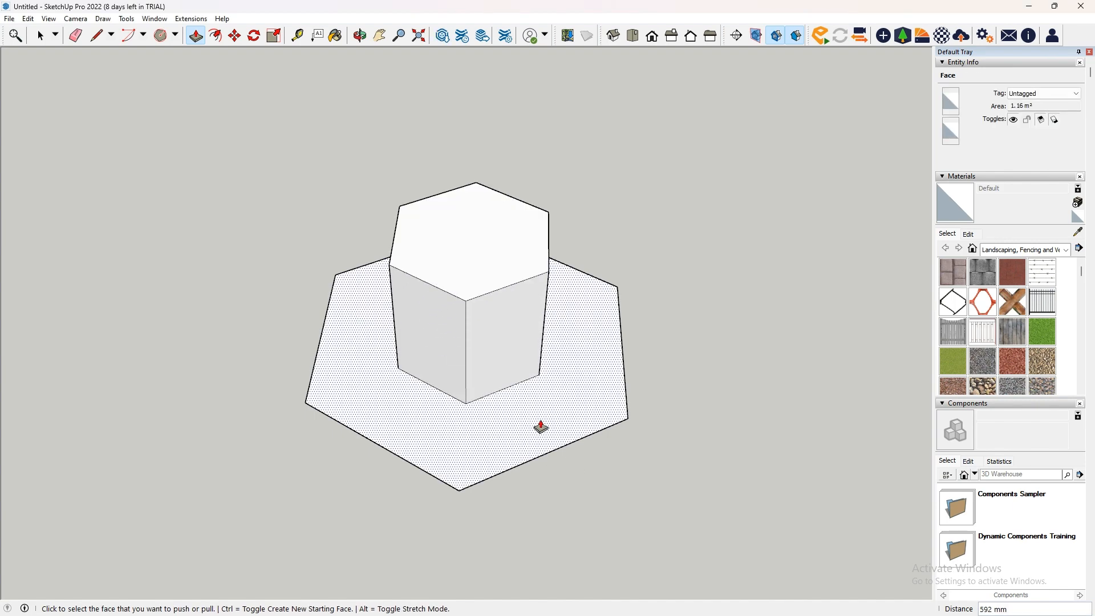
mouse_move(586, 338)
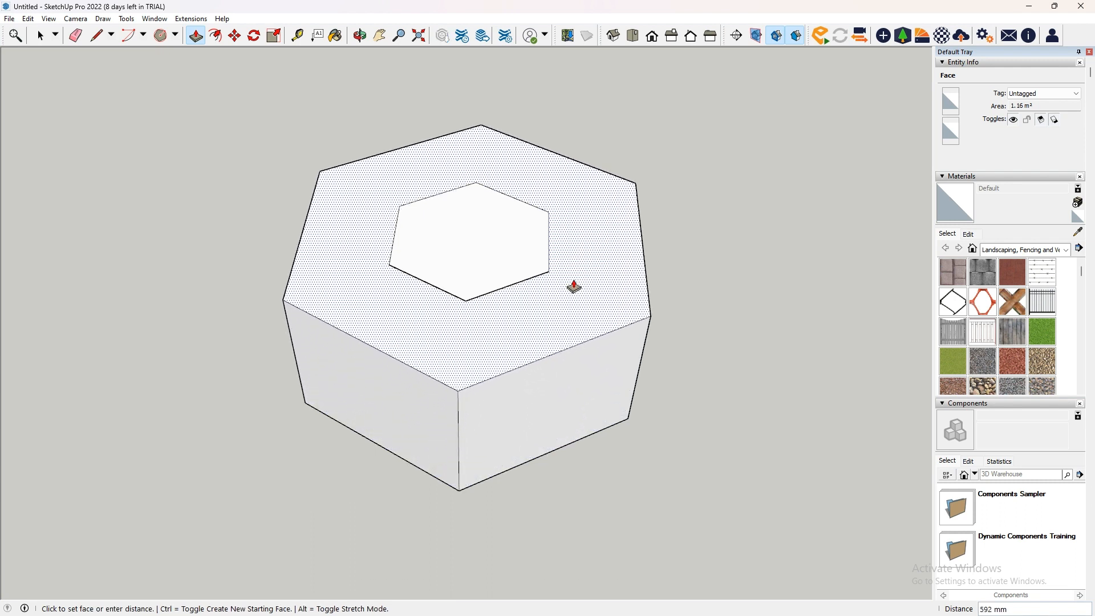
mouse_move(579, 261)
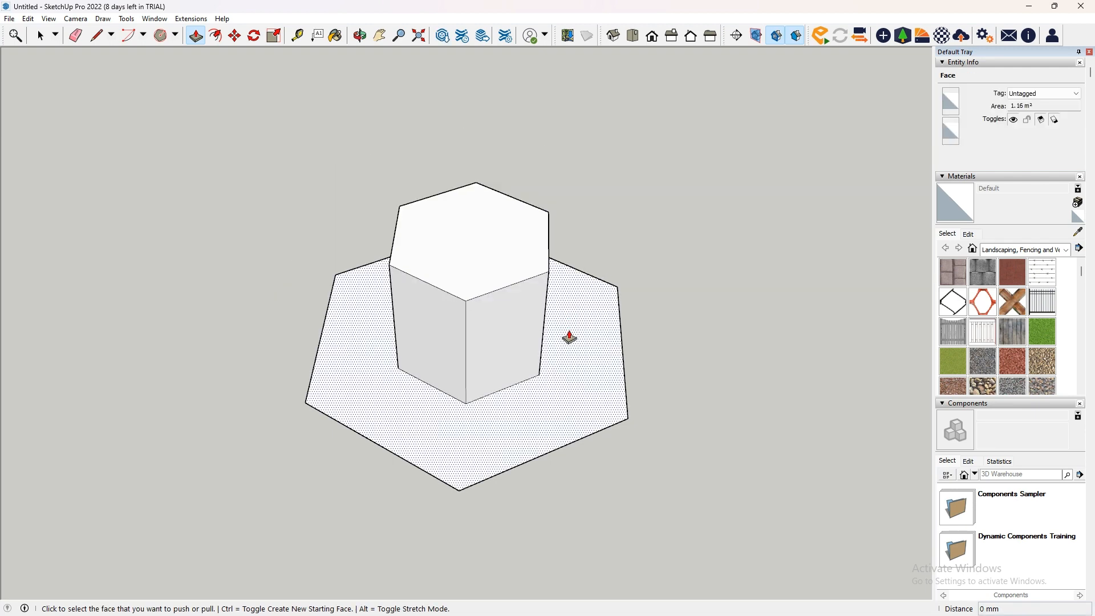
mouse_move(572, 386)
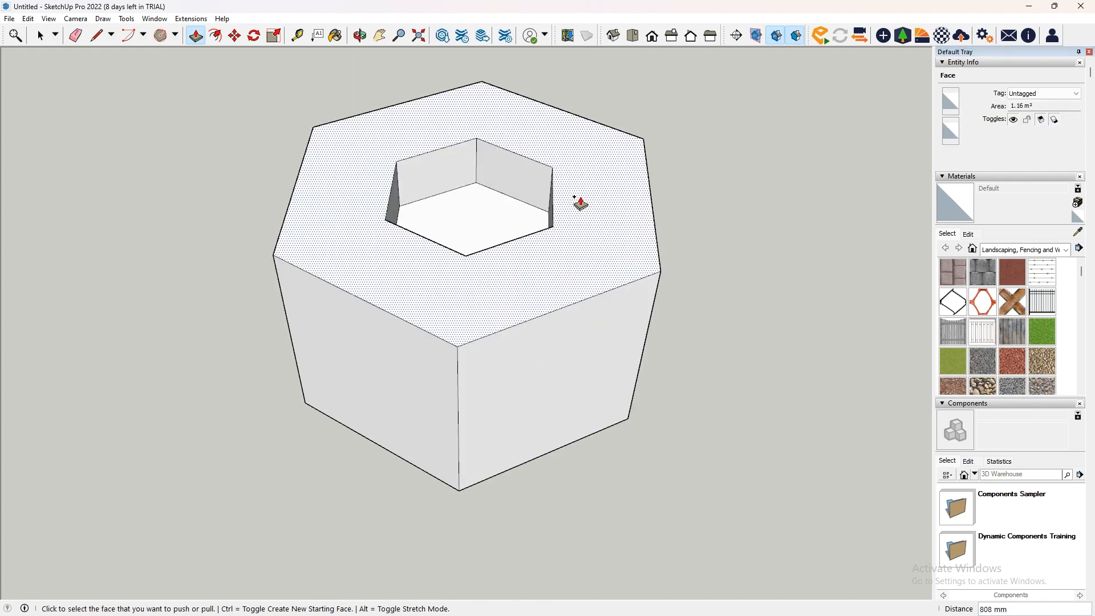
mouse_move(577, 206)
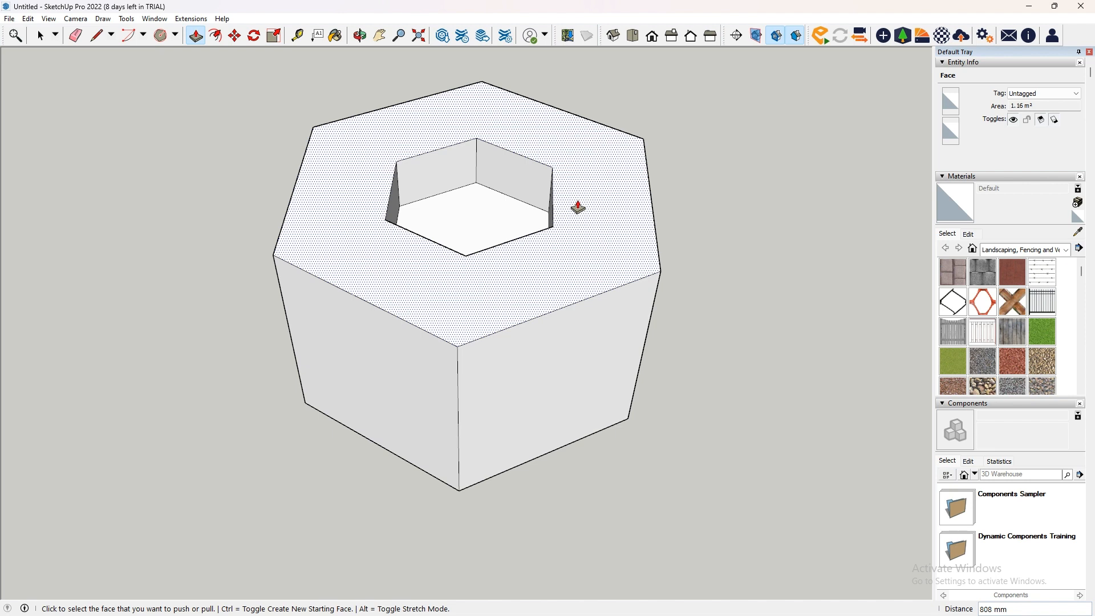
mouse_move(566, 287)
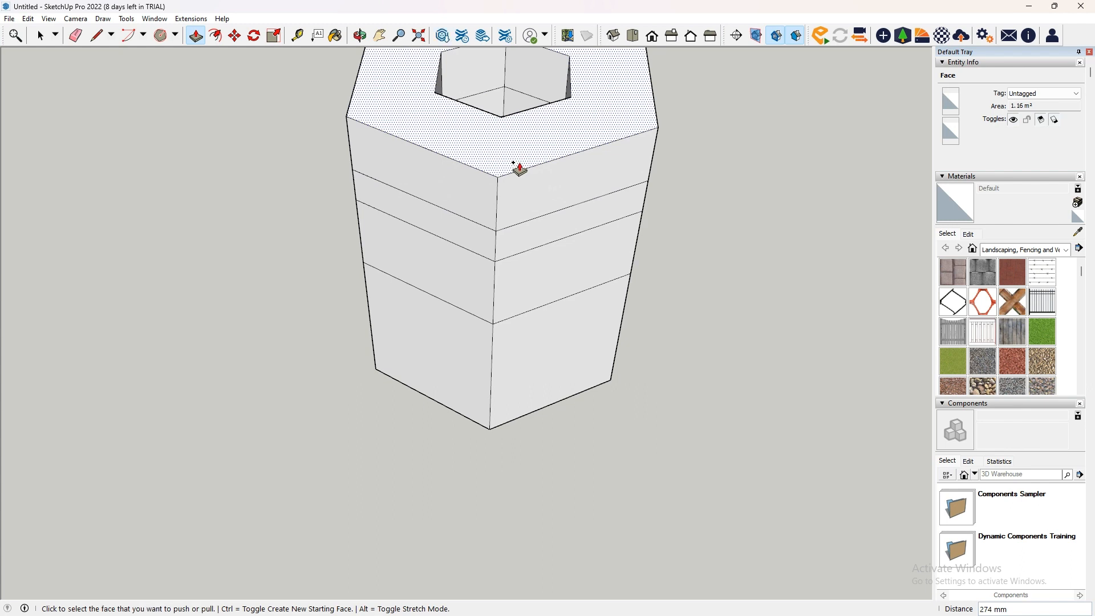
mouse_move(520, 168)
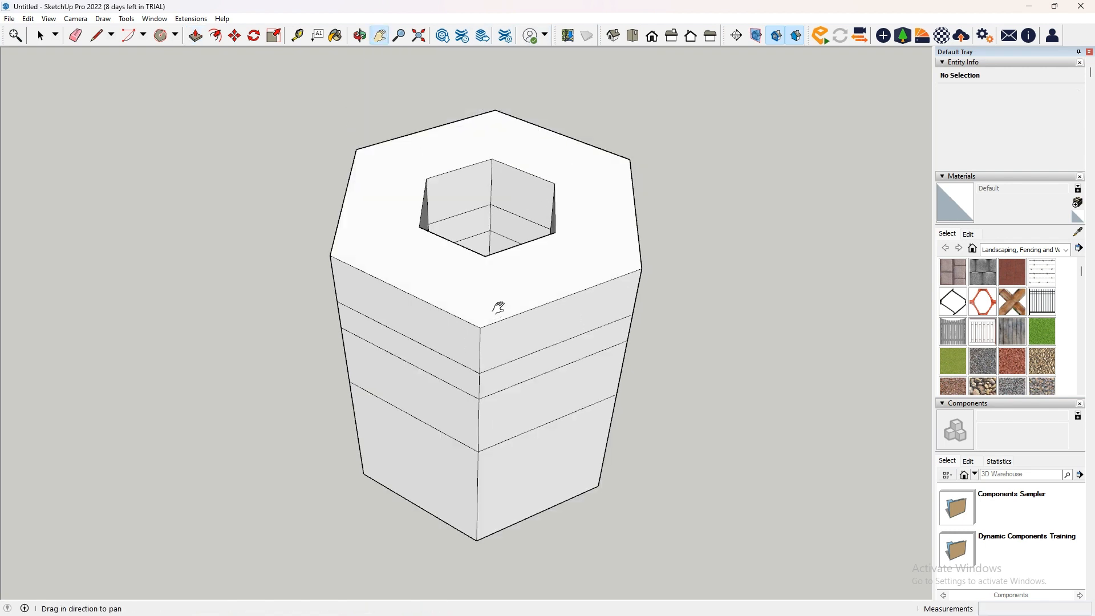
mouse_move(497, 309)
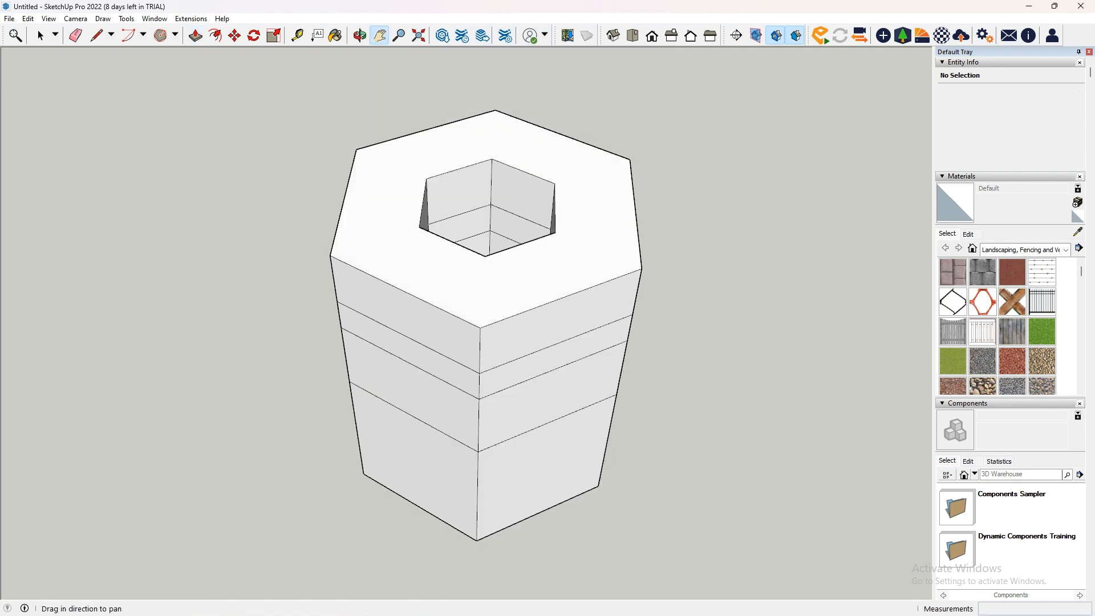